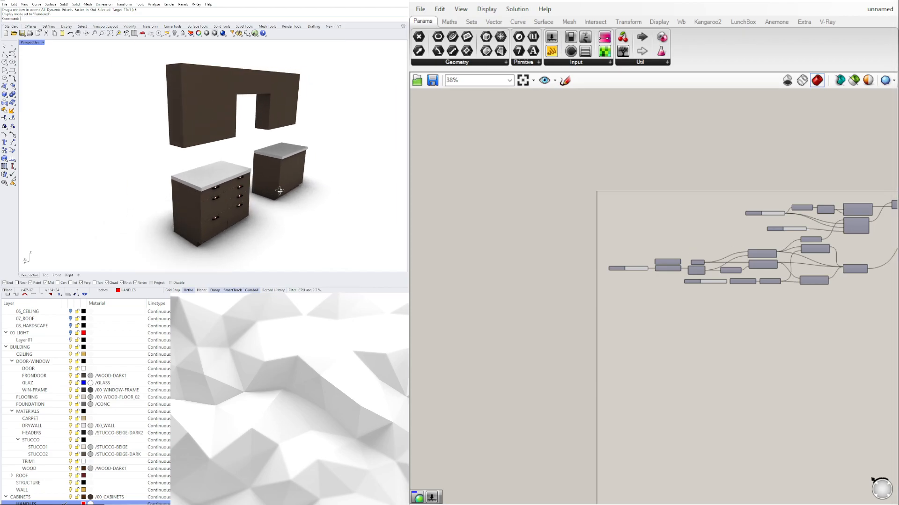
- Zoom to the base cabinet drawers and switch the script's geometry preview mode to hide the old handles
left_click_drag(281, 192, 219, 203)
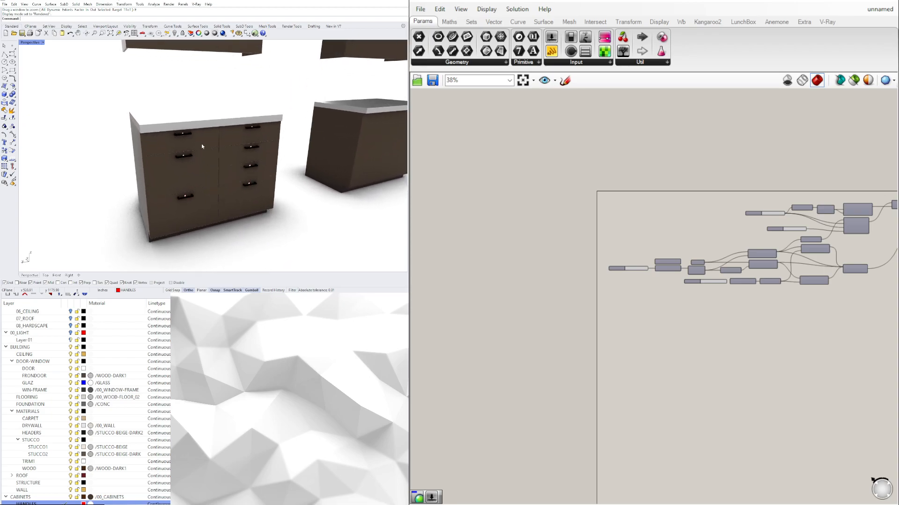
mouse_move(178, 147)
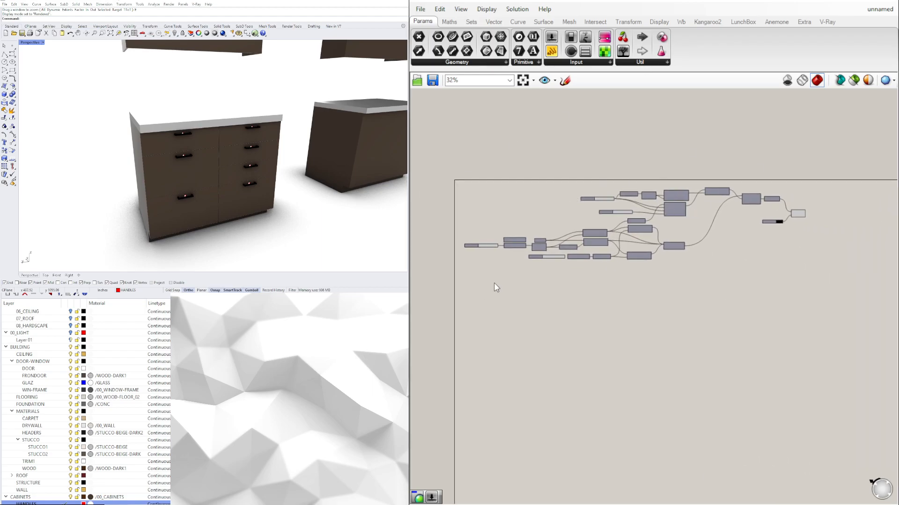
mouse_move(232, 172)
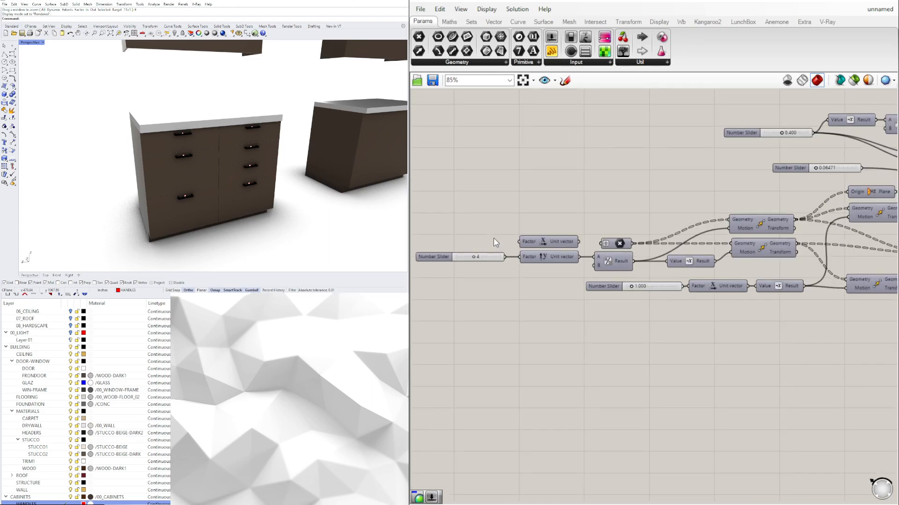
scroll("up", 3)
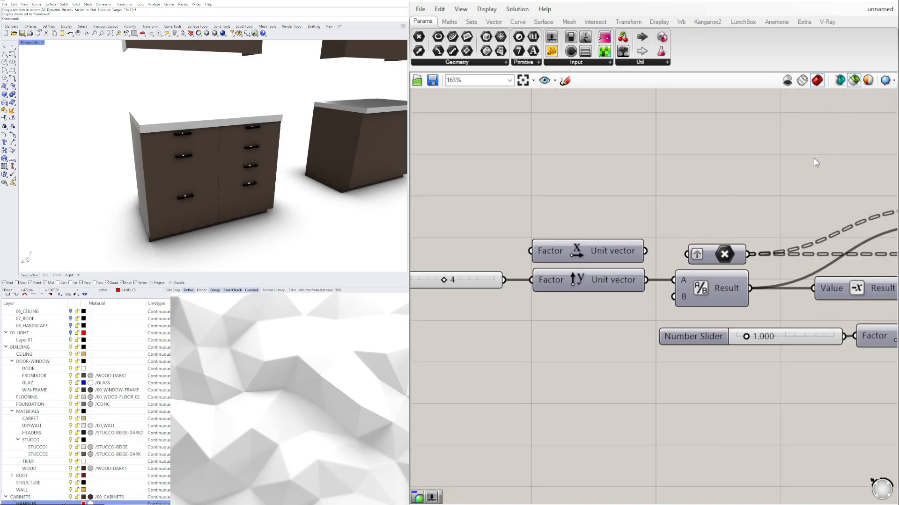
left_click(816, 80)
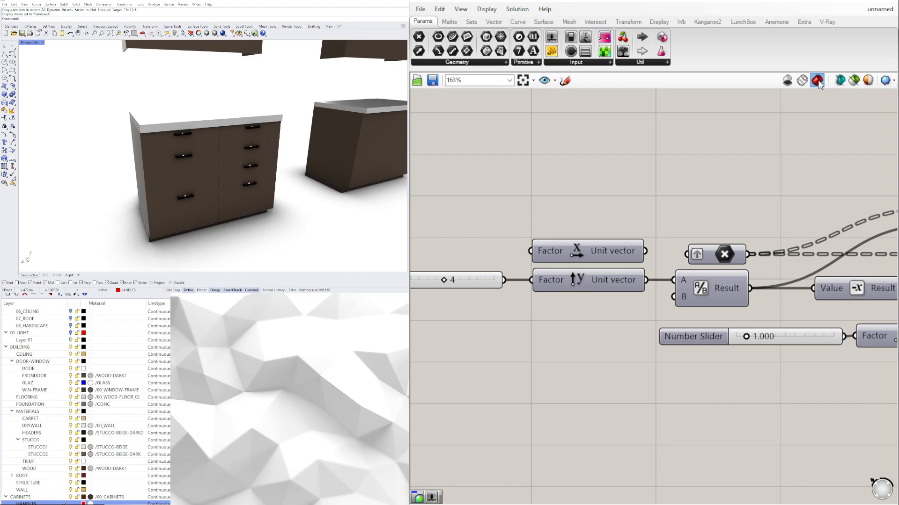
left_click(817, 79)
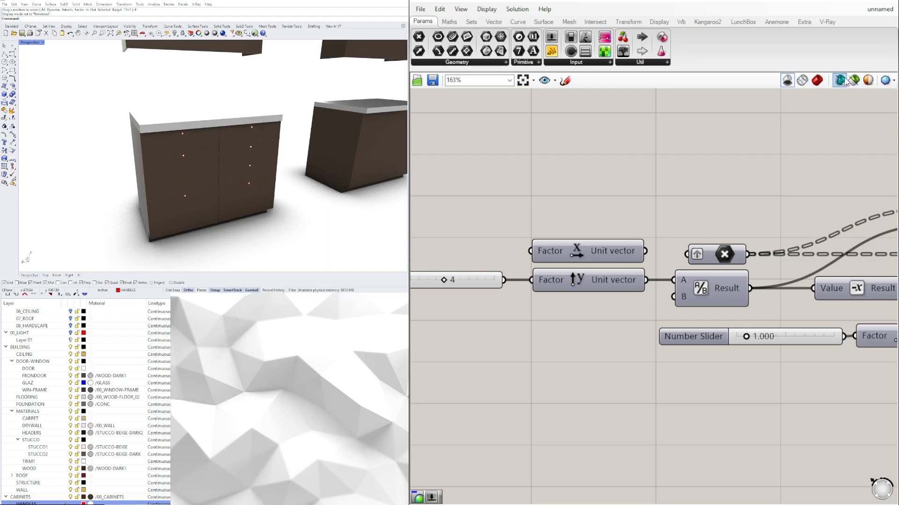
left_click(724, 254)
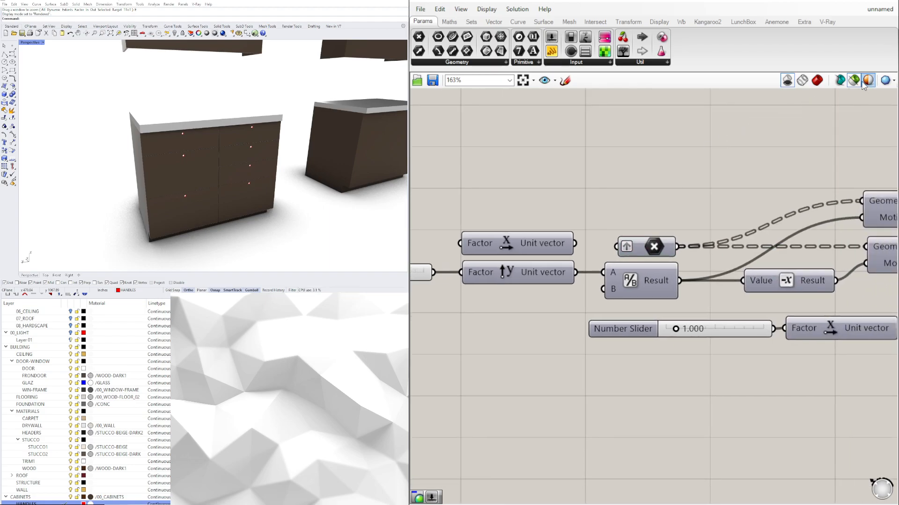
left_click(647, 246)
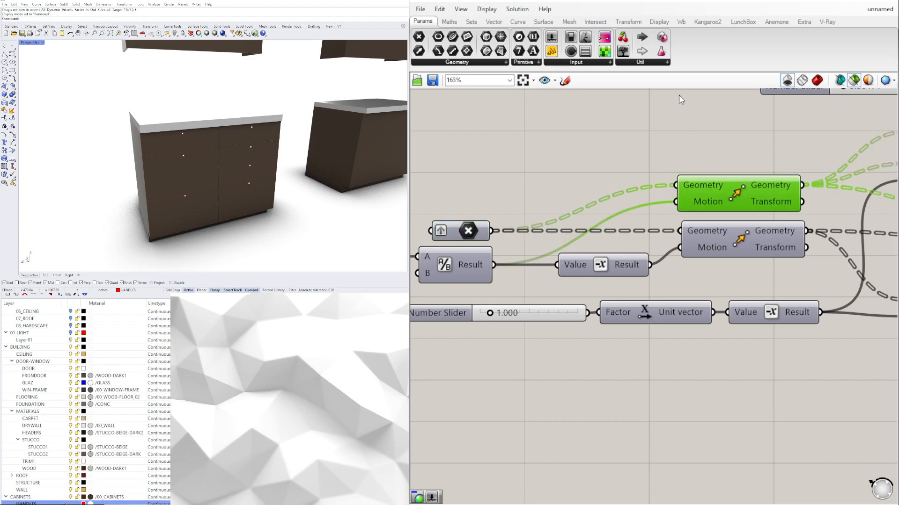
- Scroll around the Grasshopper definition to review the handle position points on the drawer fronts
scroll("up", 3)
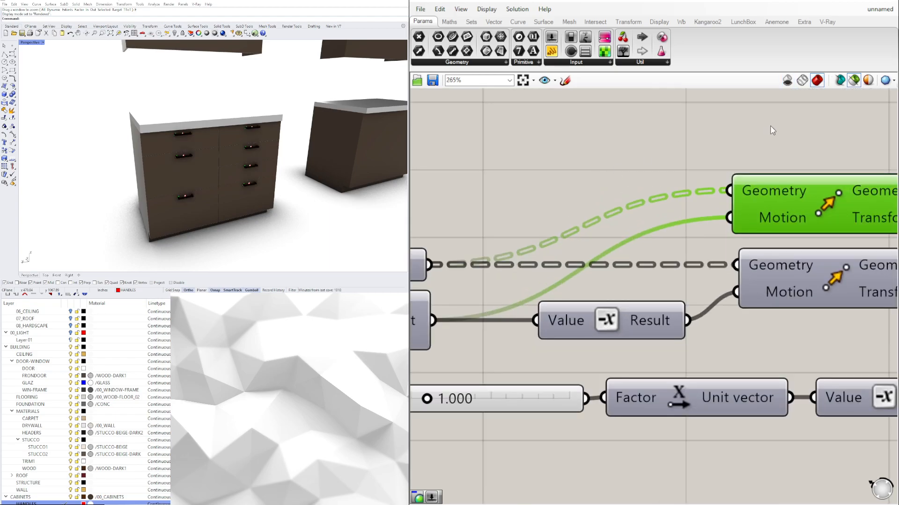
scroll("down", 3)
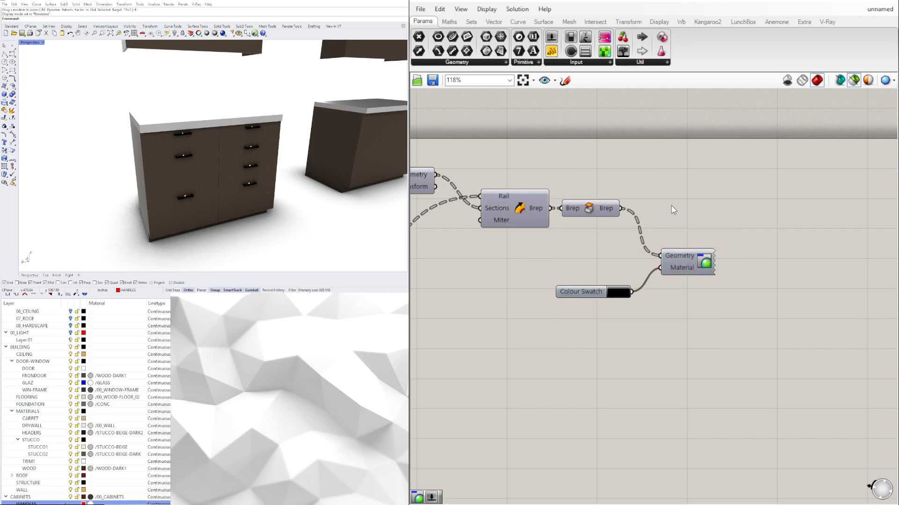
scroll("up", 3)
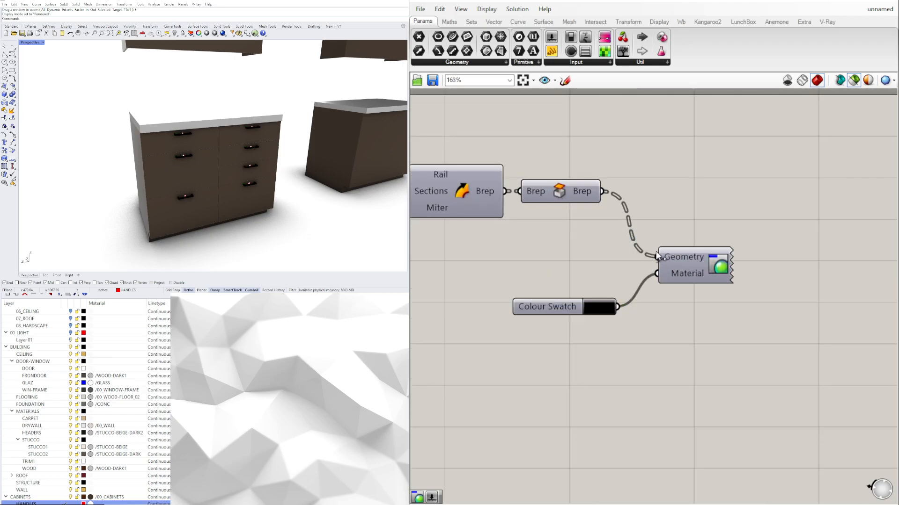
scroll("down", 3)
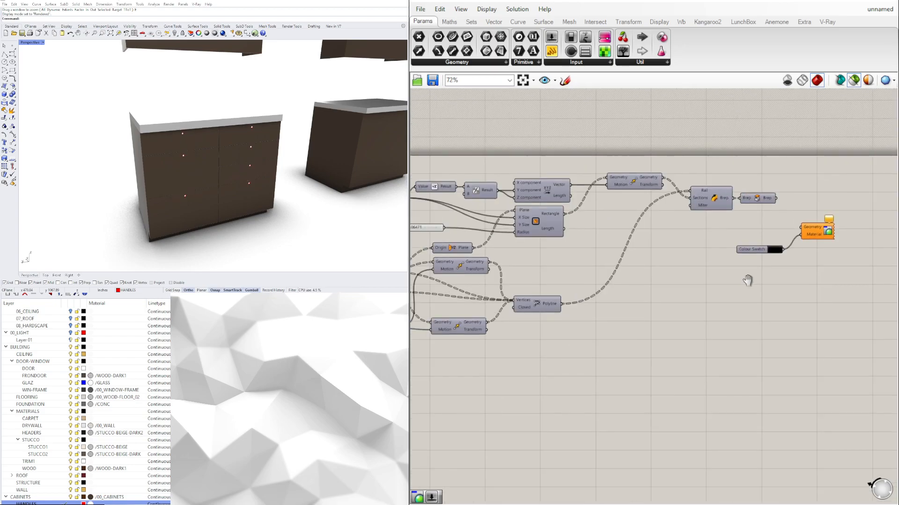
scroll("up", 3)
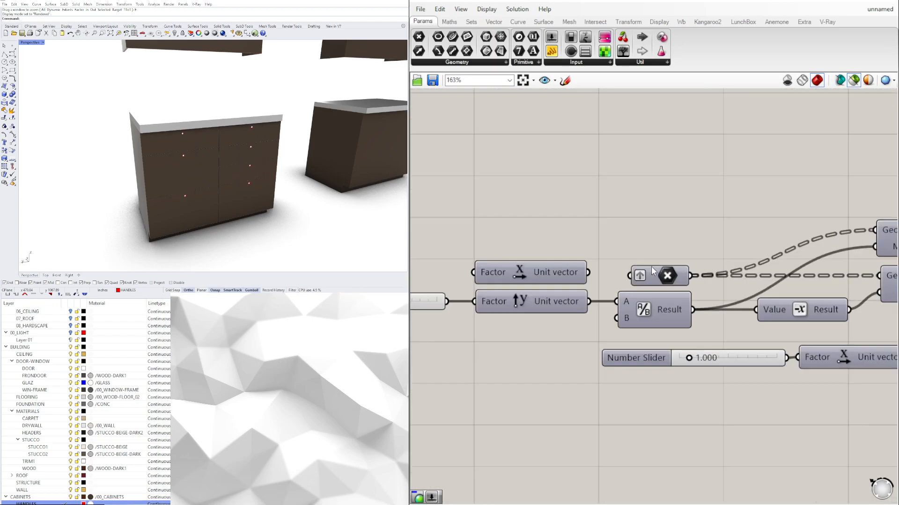
scroll("down", 3)
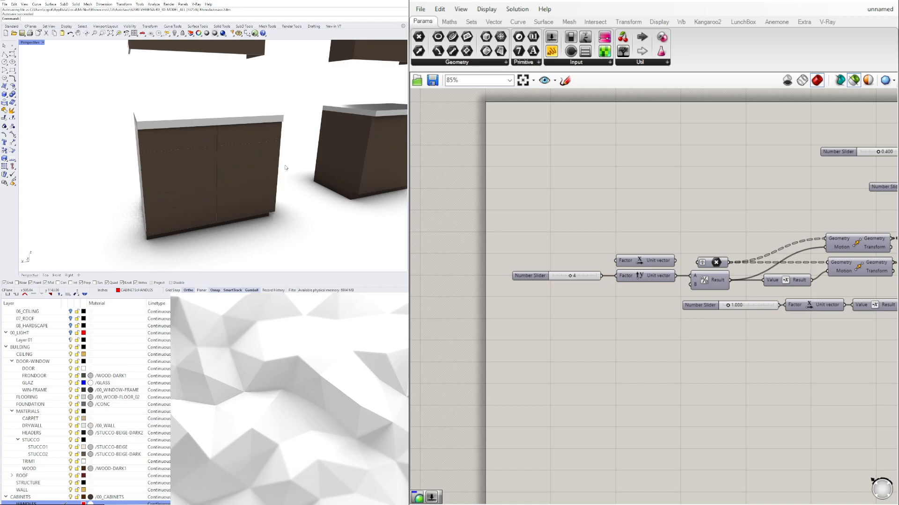
mouse_move(284, 167)
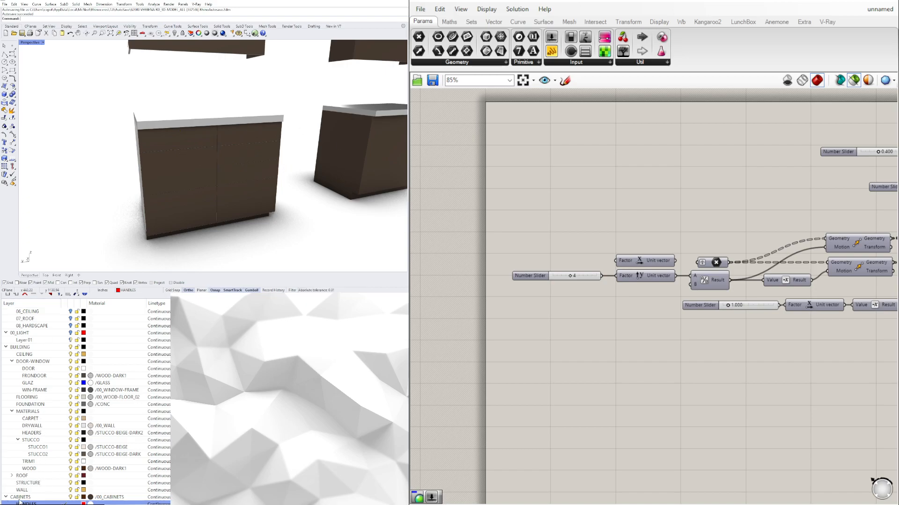
scroll("down", 3)
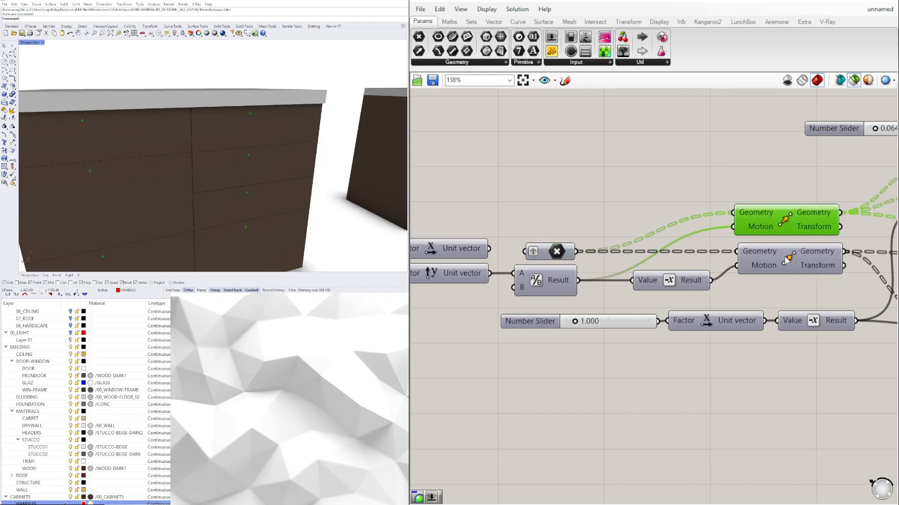
left_click(788, 259)
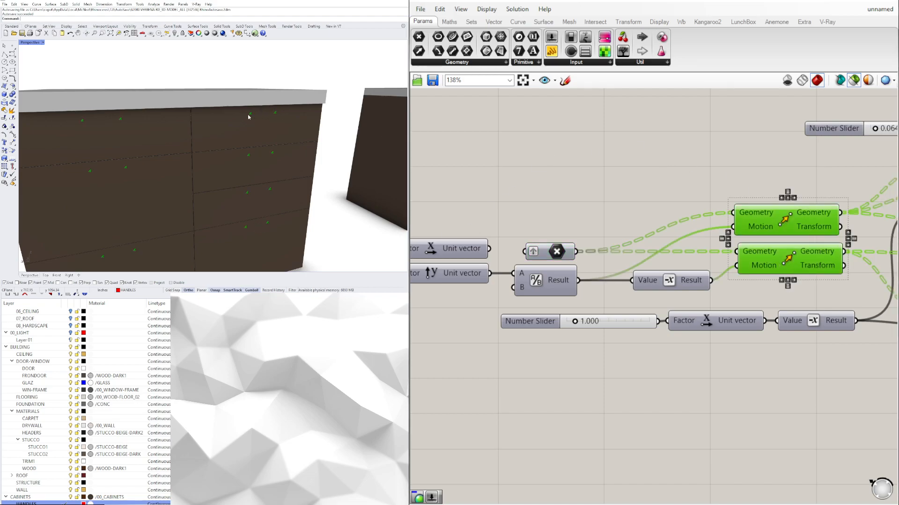
scroll("down", 3)
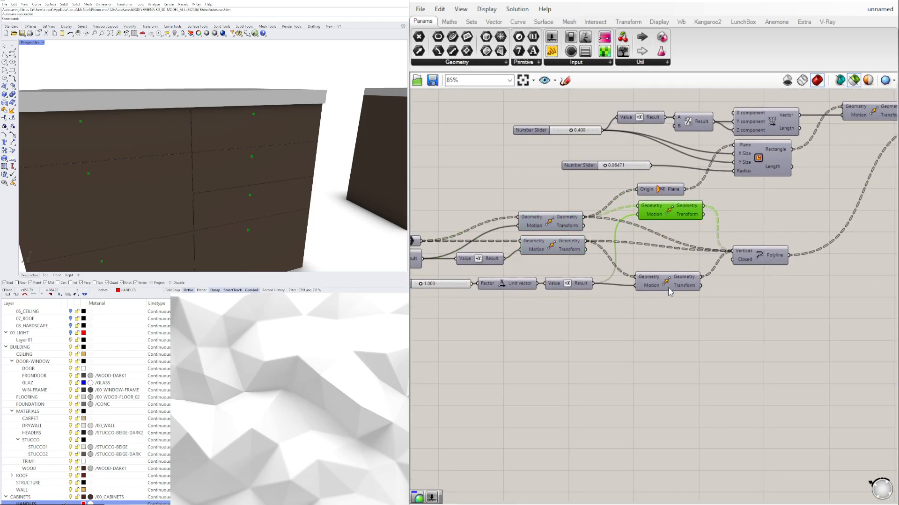
left_click(759, 255)
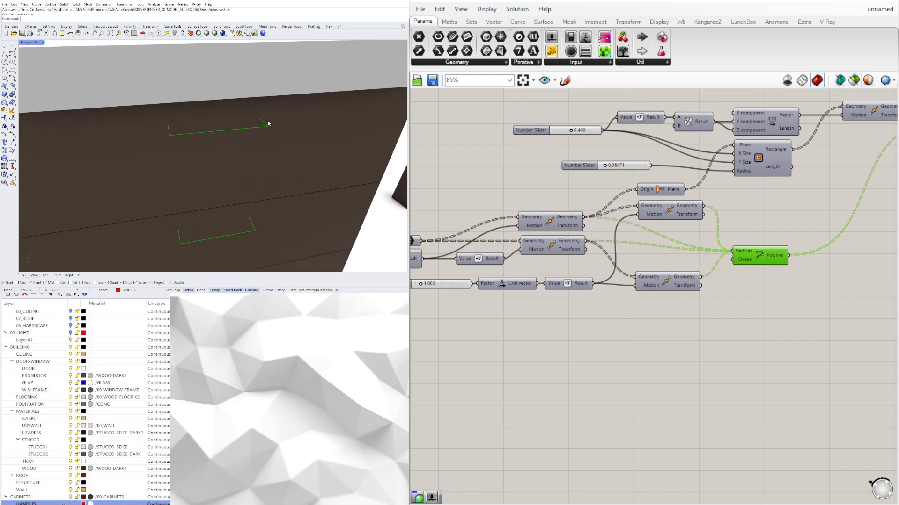
mouse_move(265, 121)
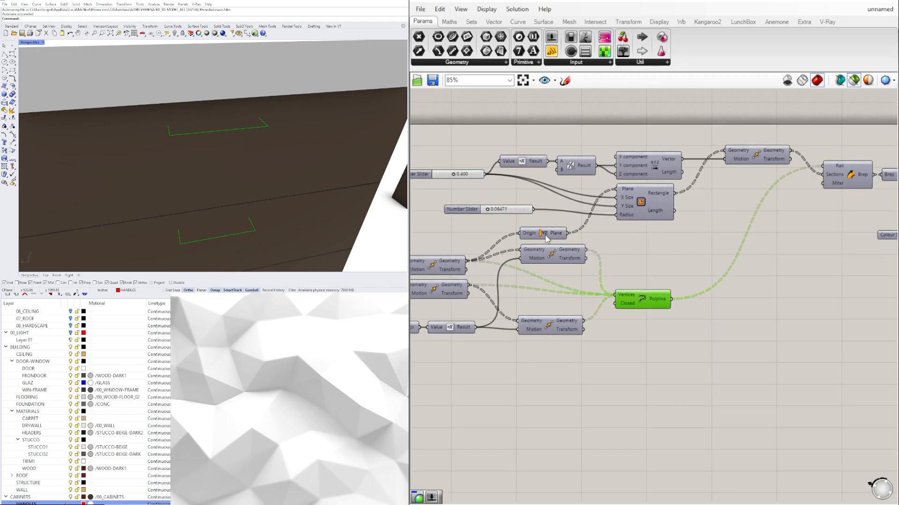
- Preview the handle profile plane and rectangle across the drawer fronts
left_click(542, 233)
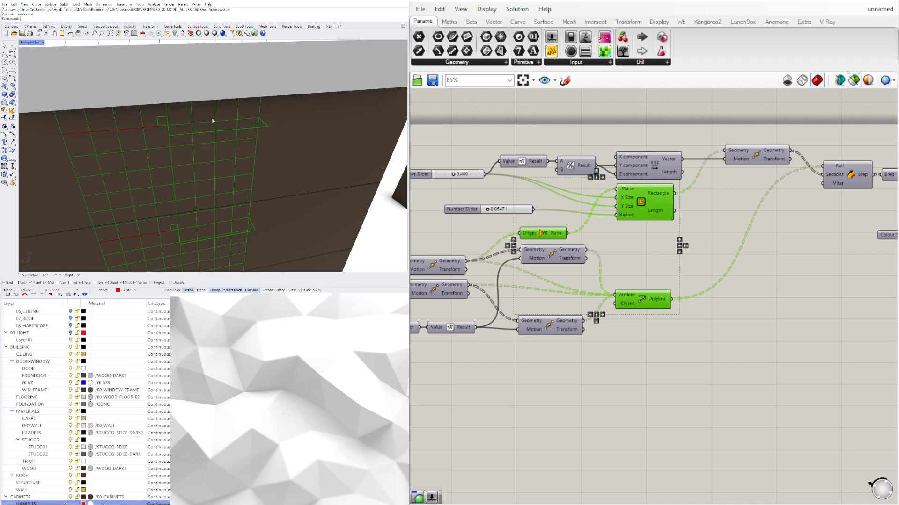
mouse_move(163, 121)
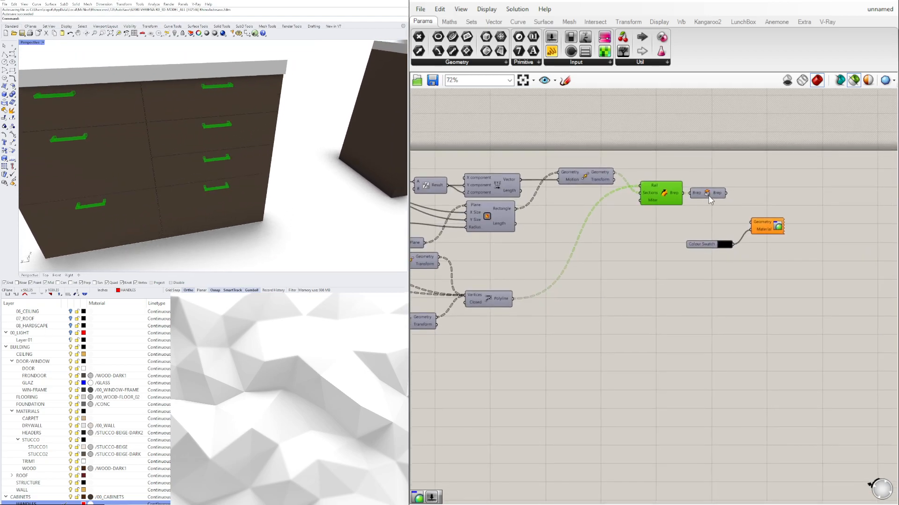
- Preview the finished handle solids with their custom black colour only in the rendered room
left_click(707, 193)
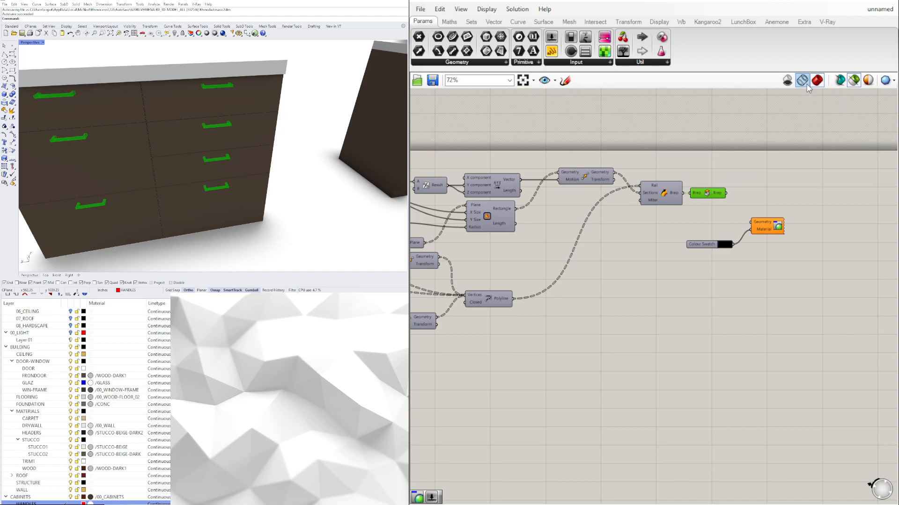
left_click(706, 193)
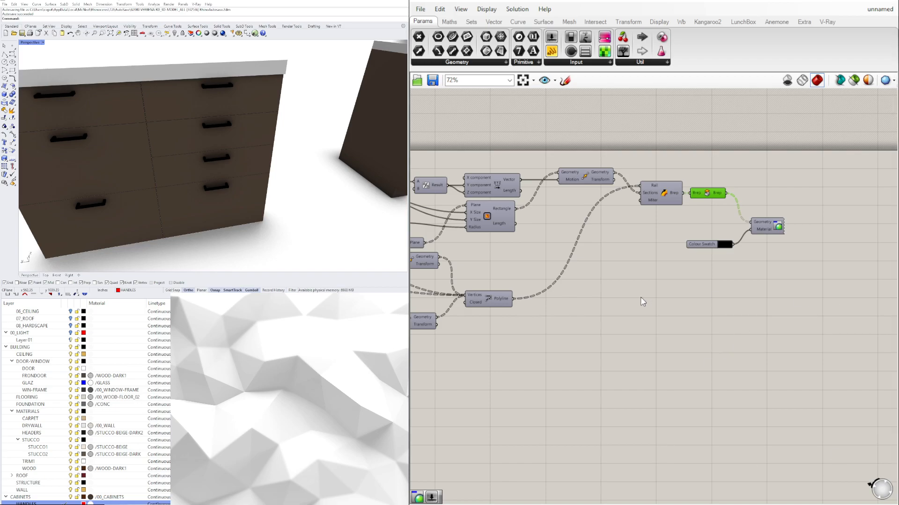
scroll("down", 3)
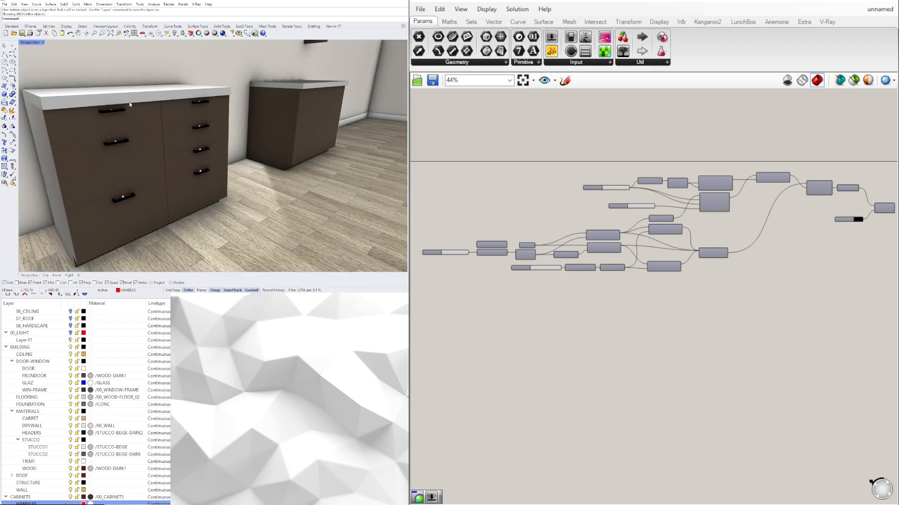
right_click(23, 340)
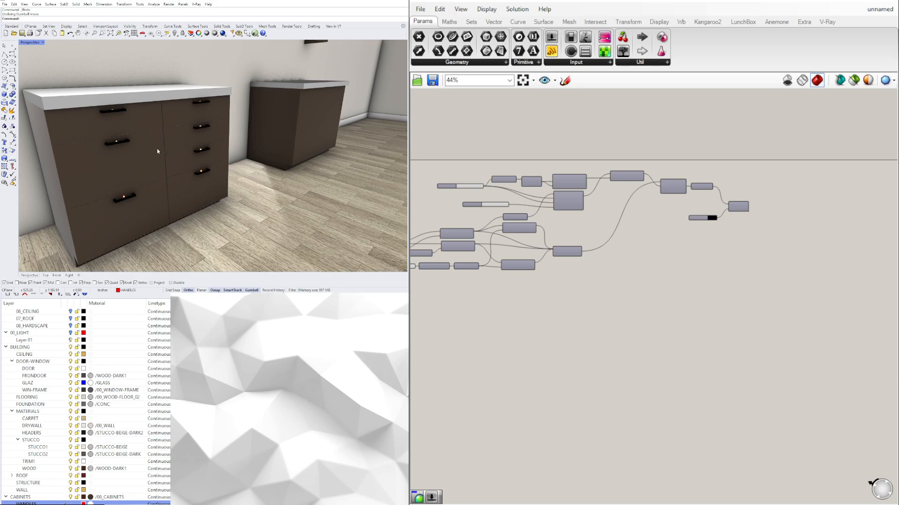
scroll("up", 3)
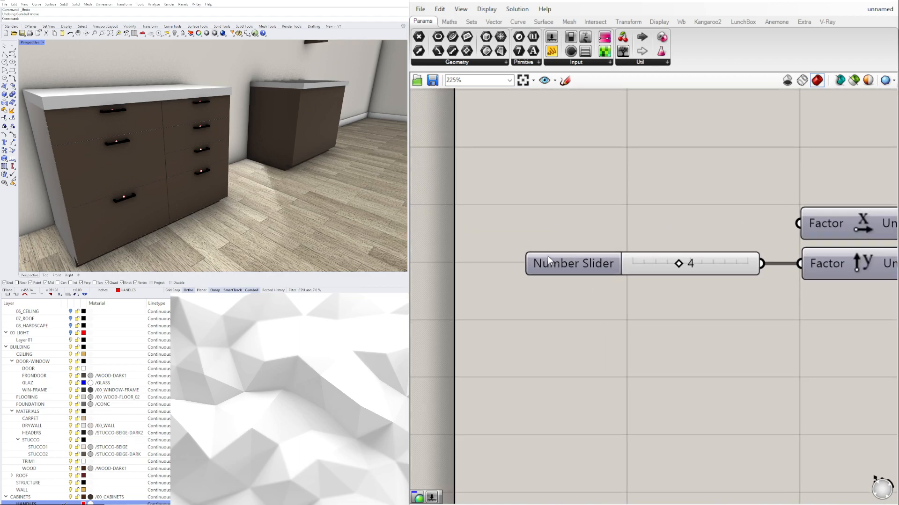
- Rename the slider set to 4 as HANDLE WIDTH
double_click(572, 263)
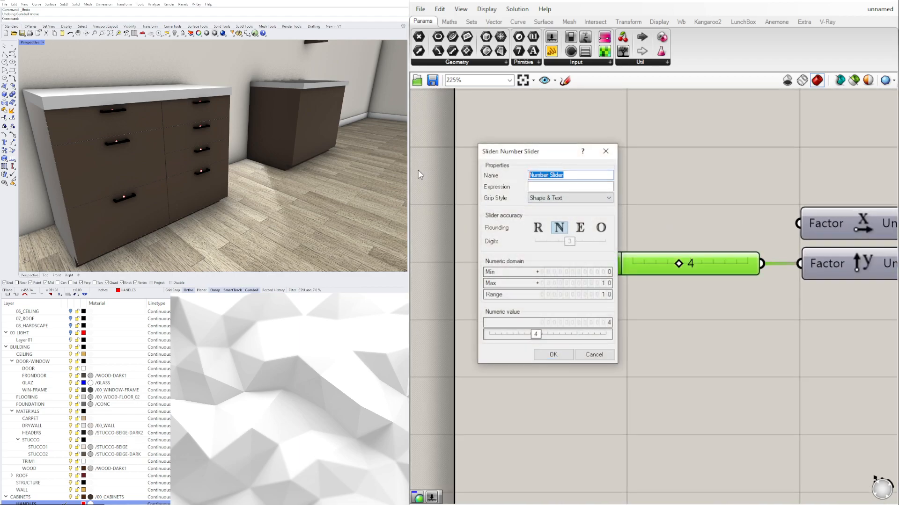
type("HANDLE WI")
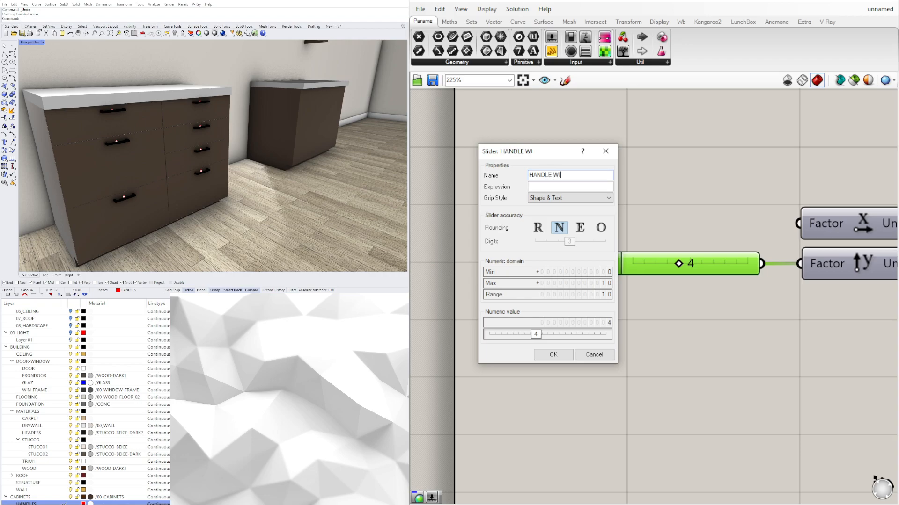
key("Backspace")
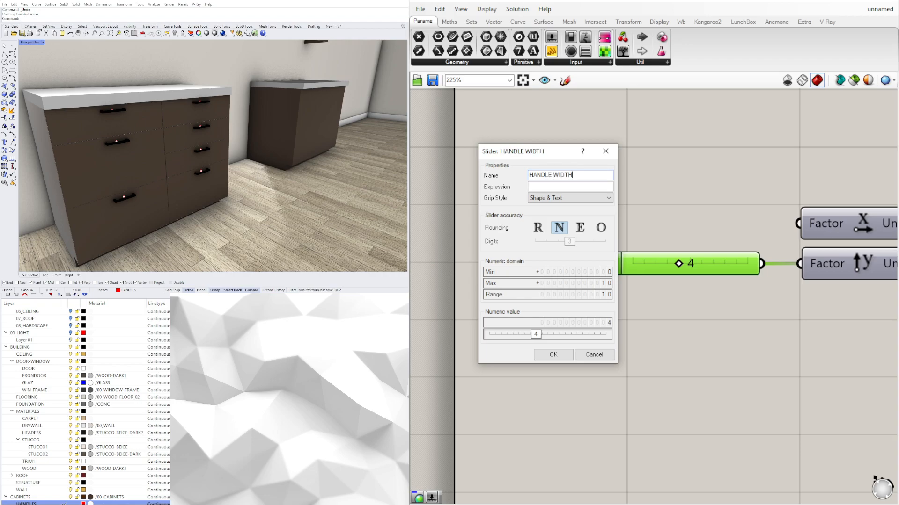
left_click(553, 354)
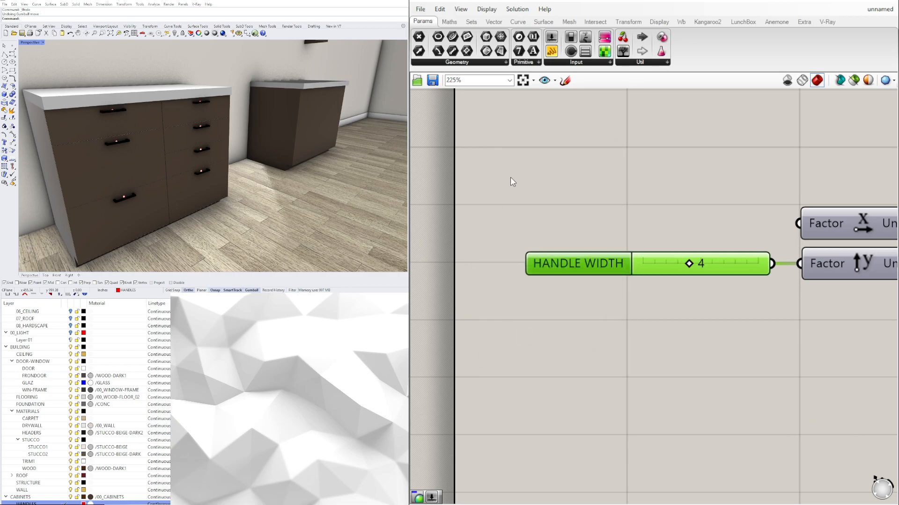
- Switch the HANDLE WIDTH slider to decimal rounding and set its value to 5
scroll("down", 3)
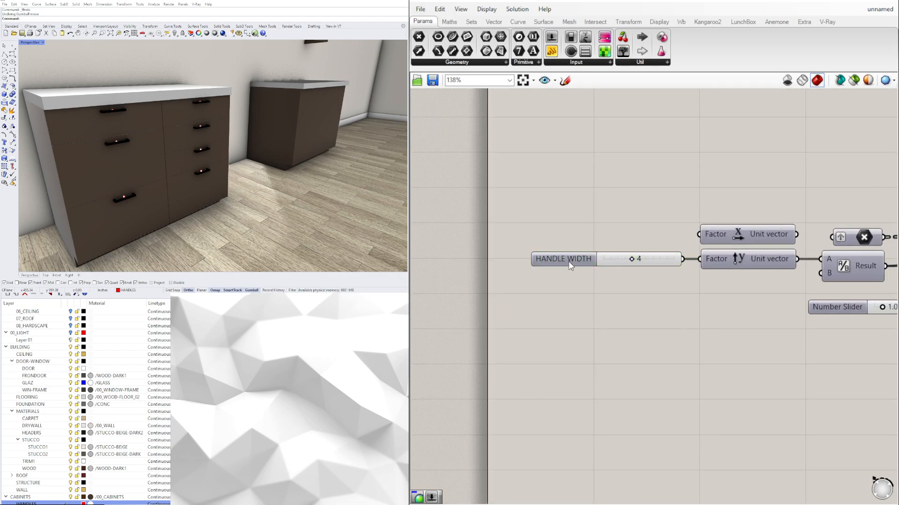
double_click(562, 259)
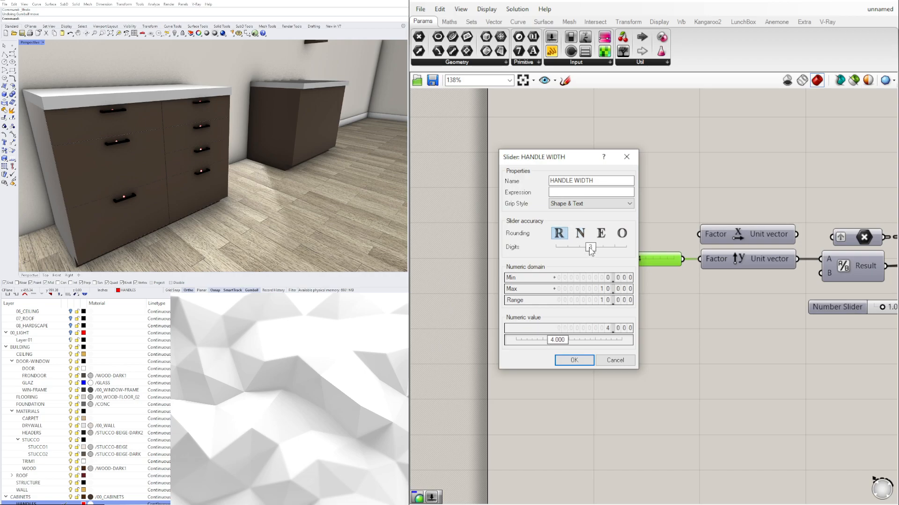
left_click(573, 359)
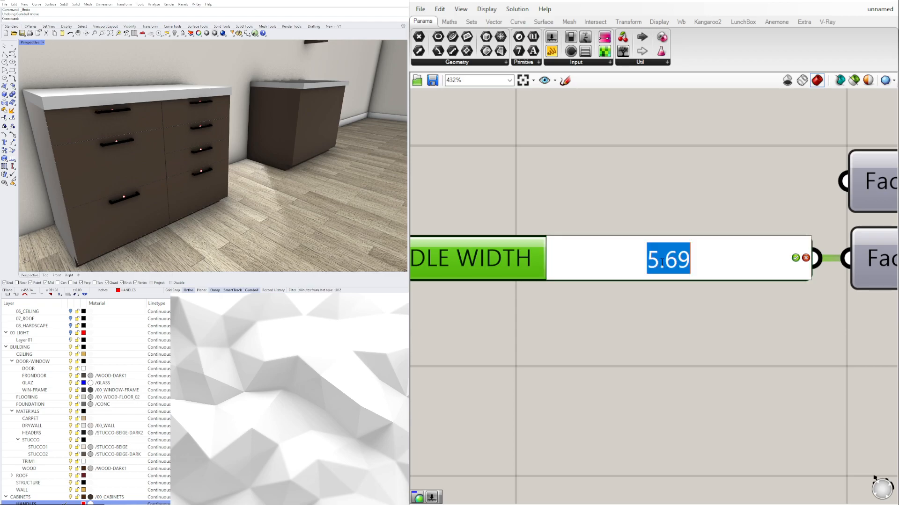
type("5")
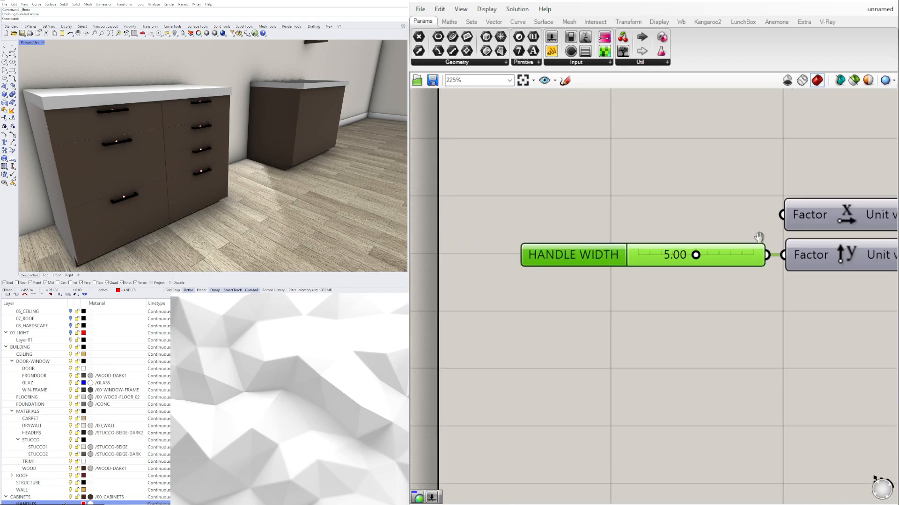
- Rename the unnamed slider feeding the unit vector to HANDLE PROJECTION
scroll("down", 3)
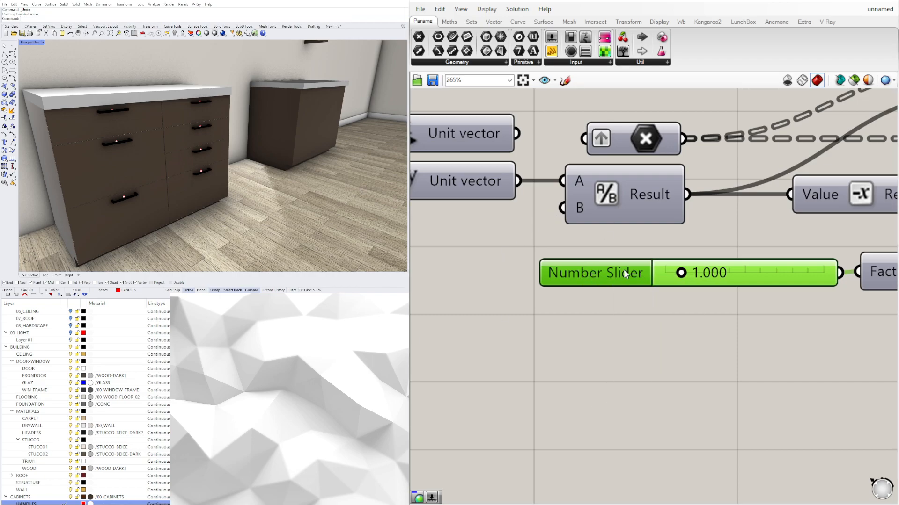
double_click(593, 272)
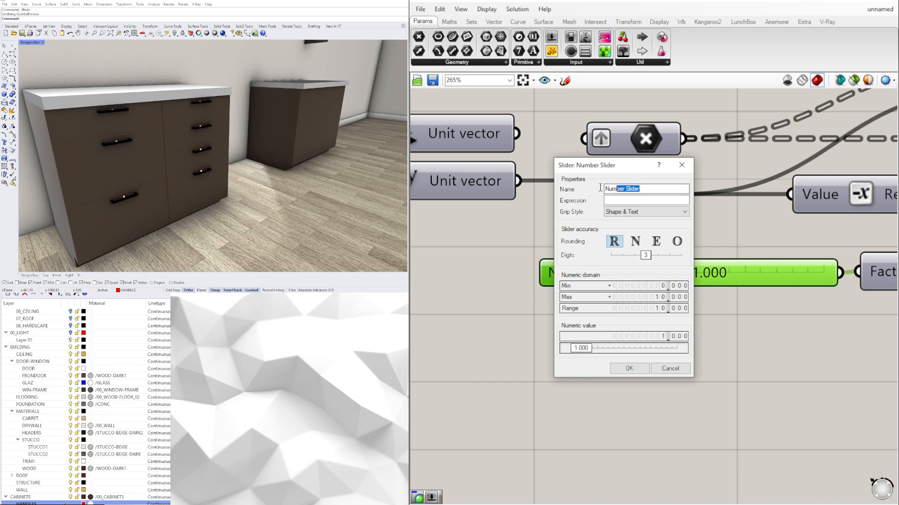
type("HANDLE P")
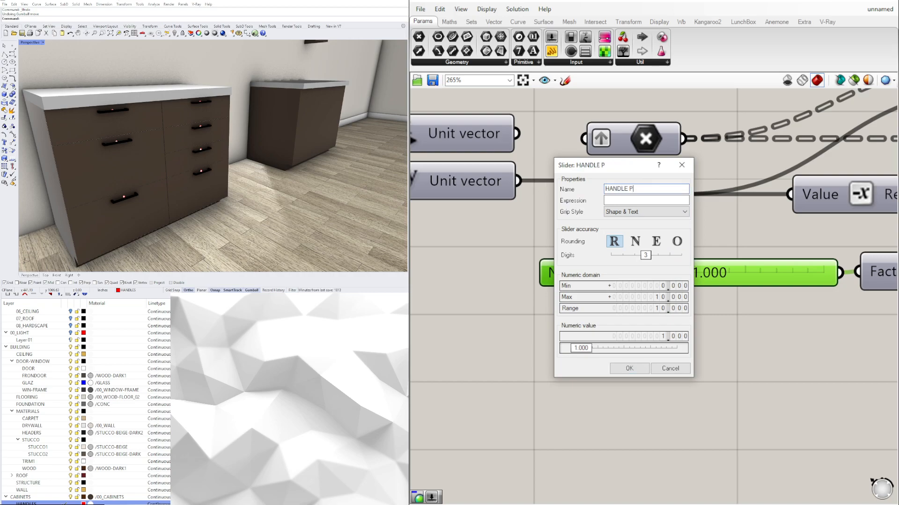
type("ROJECTION")
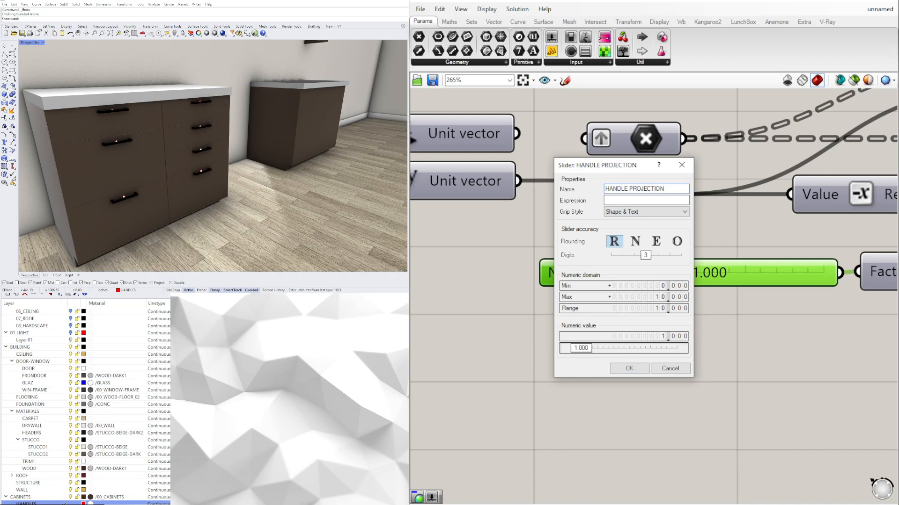
mouse_move(701, 321)
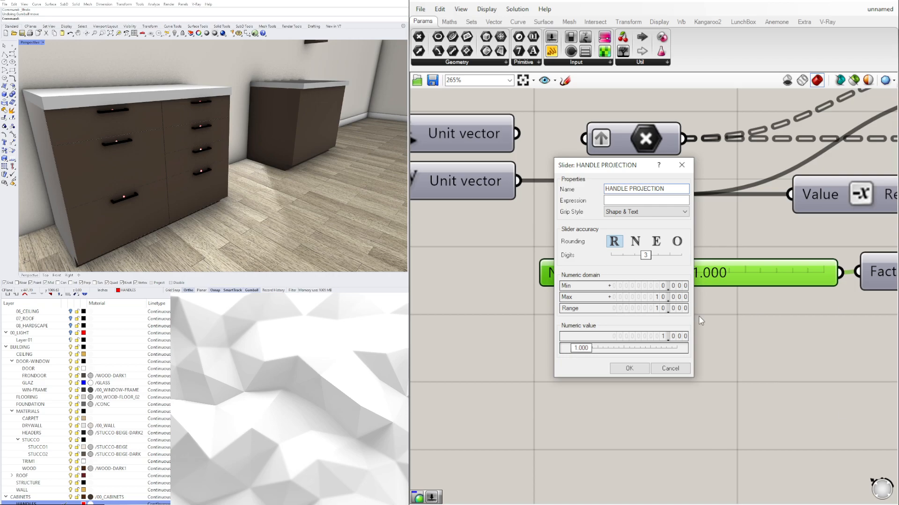
left_click(628, 368)
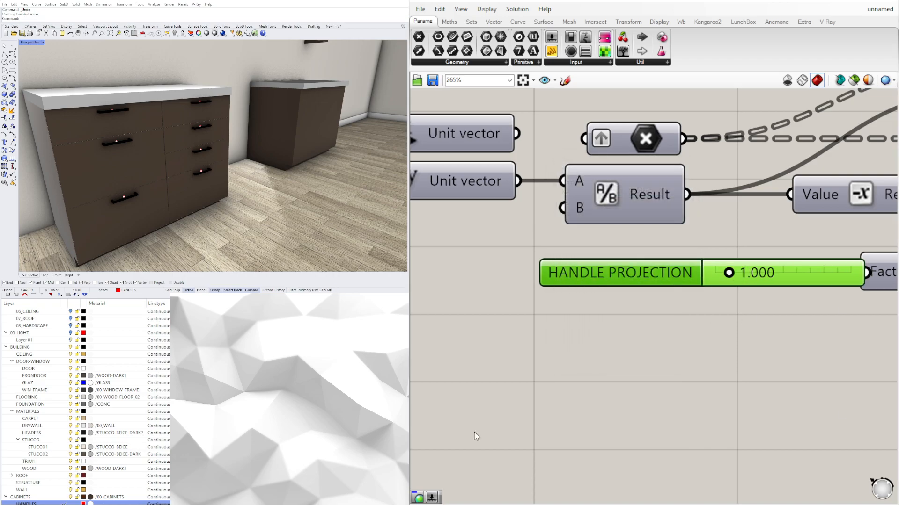
scroll("down", 3)
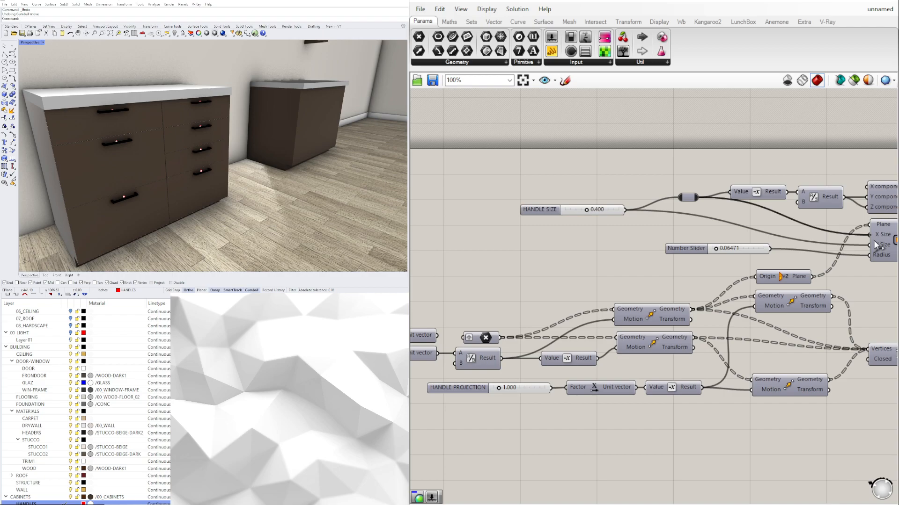
- Rename the Rectangle radius slider holding 0.06471 to FILLET HANDLE
left_click(689, 211)
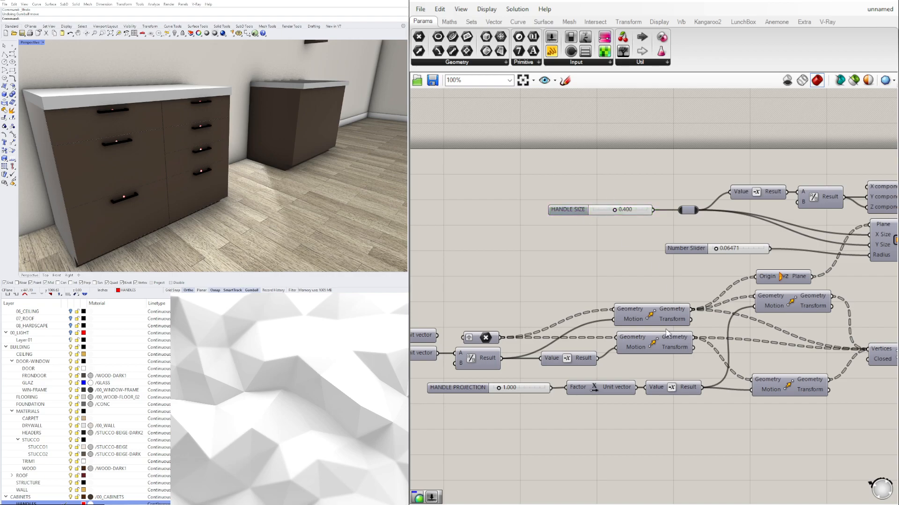
scroll("down", 3)
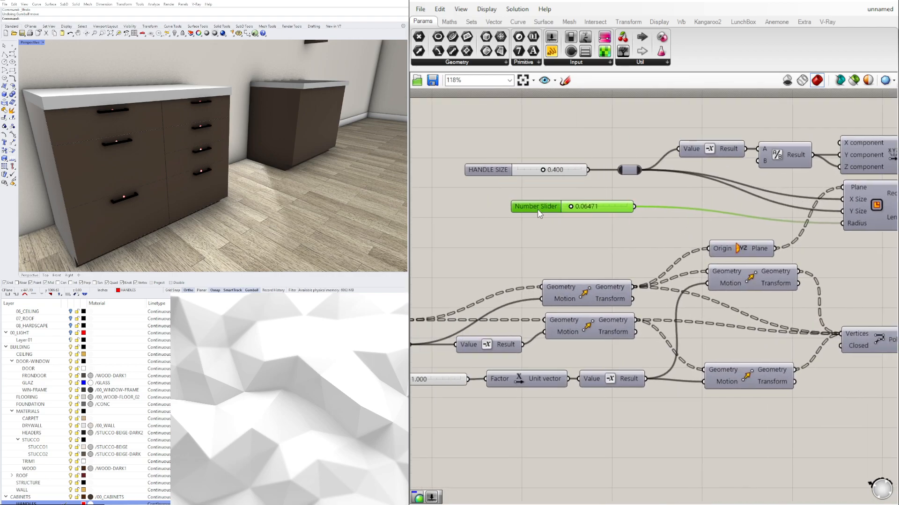
right_click(534, 206)
type("FILLET HANDLE")
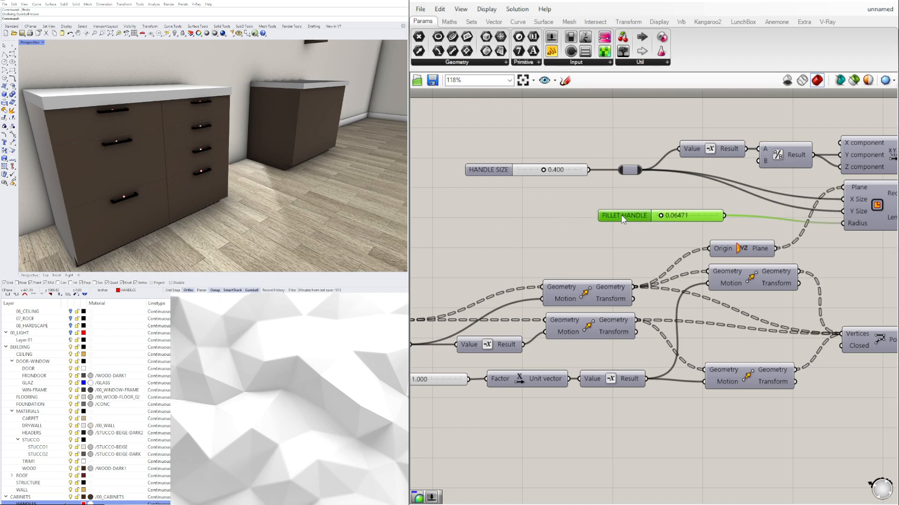
scroll("down", 3)
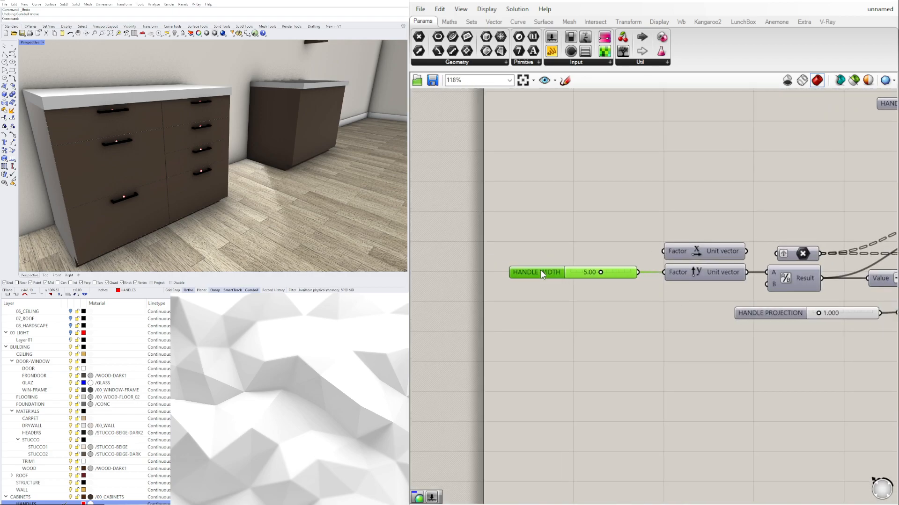
left_click(535, 273)
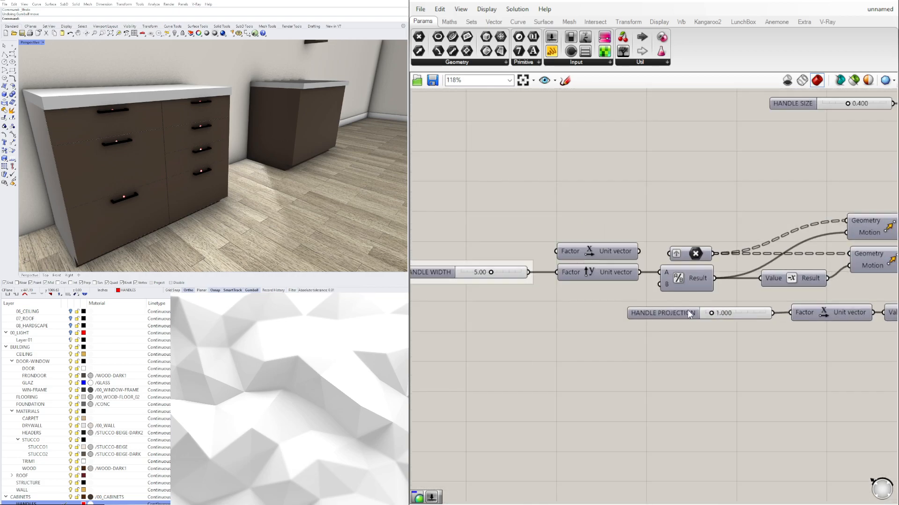
left_click(654, 319)
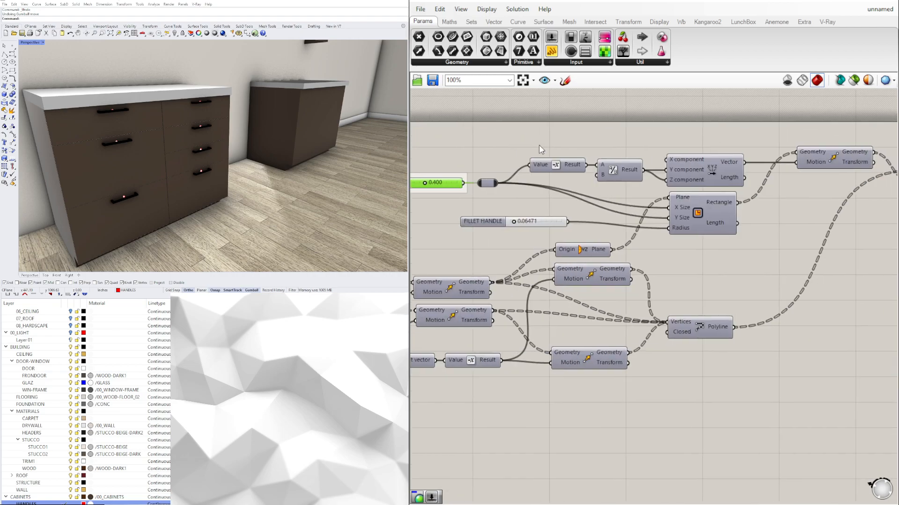
scroll("up", 3)
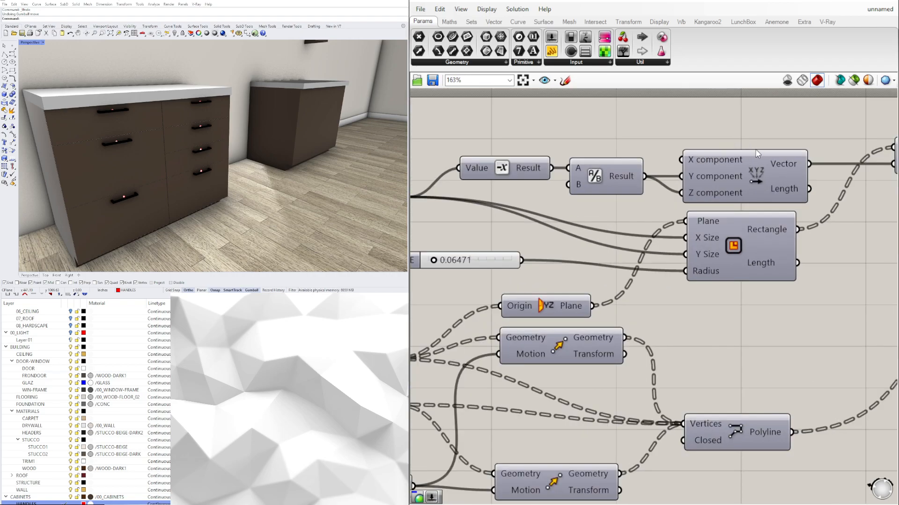
mouse_move(736, 165)
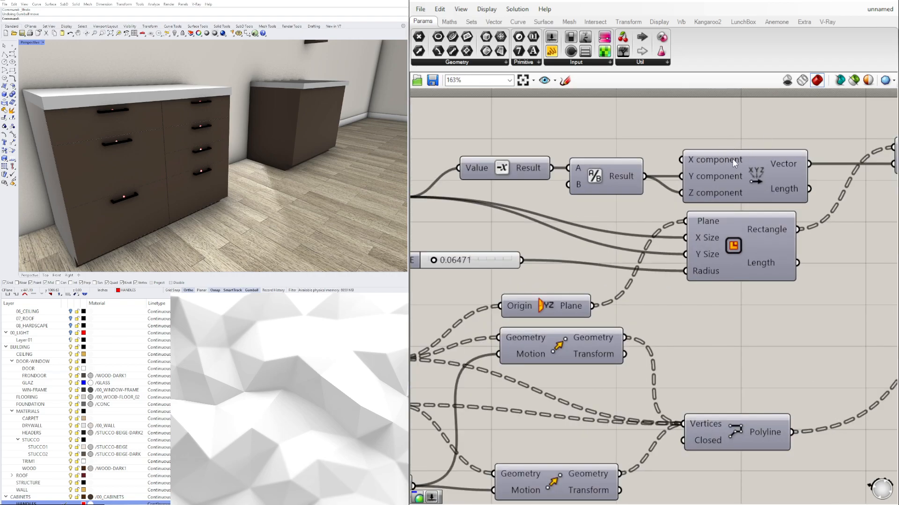
mouse_move(765, 159)
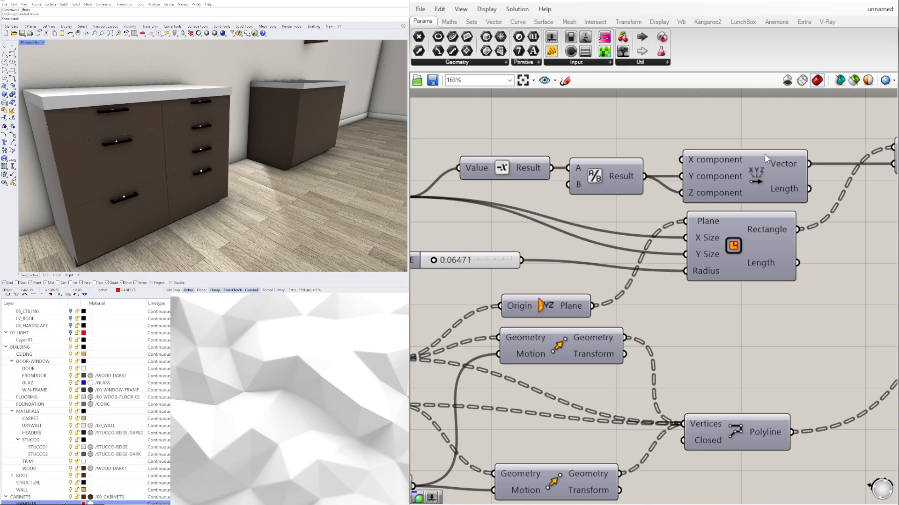
scroll("down", 3)
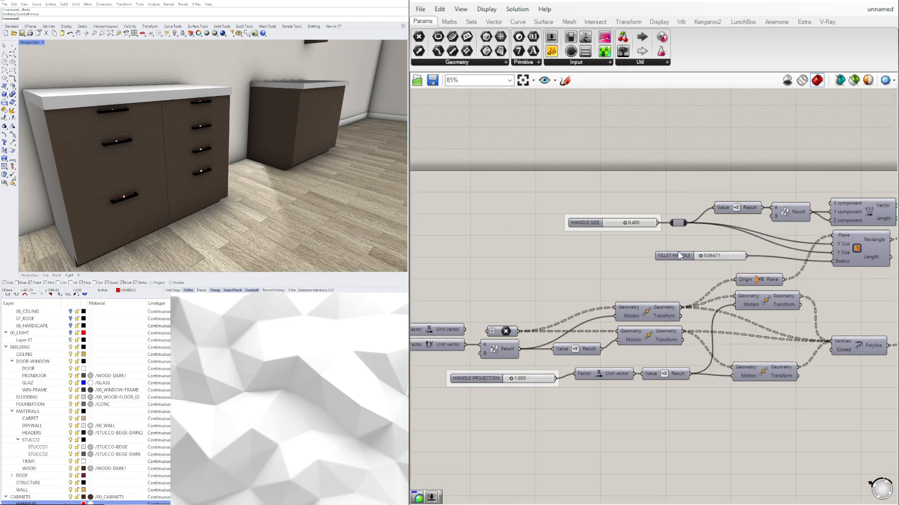
left_click(673, 254)
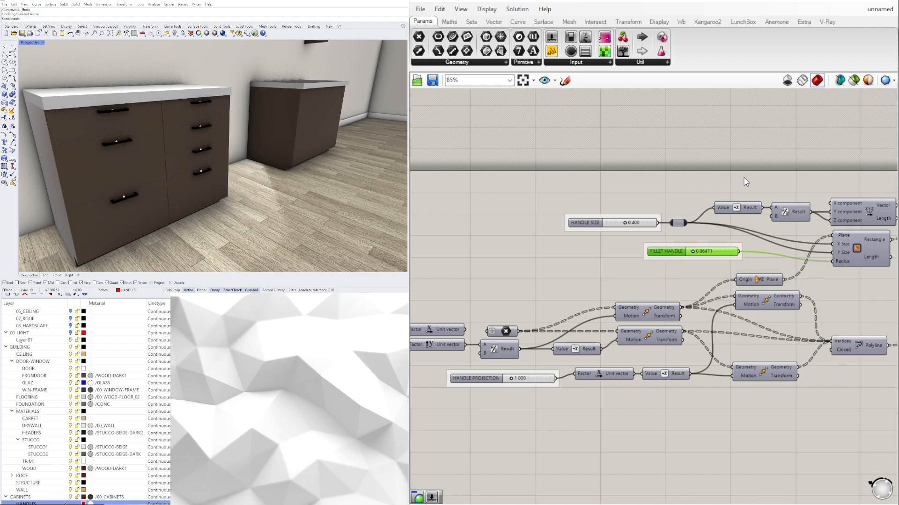
scroll("down", 3)
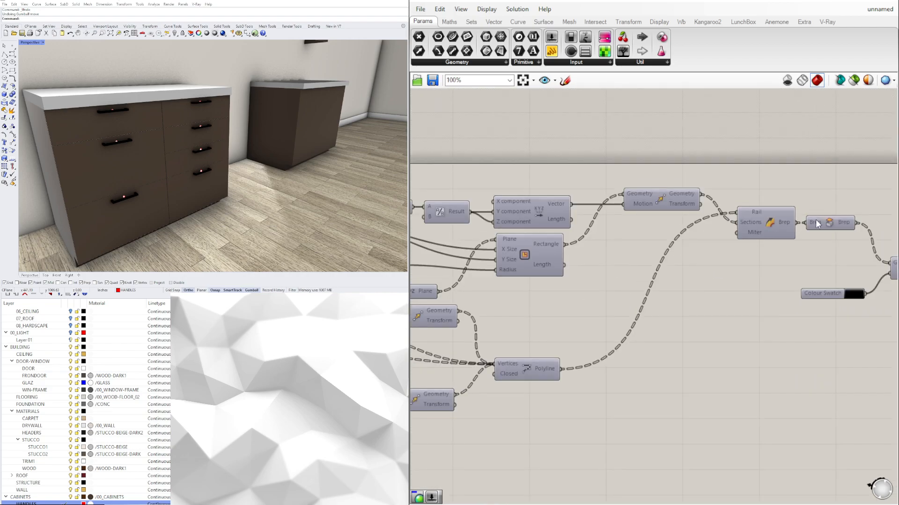
scroll("down", 3)
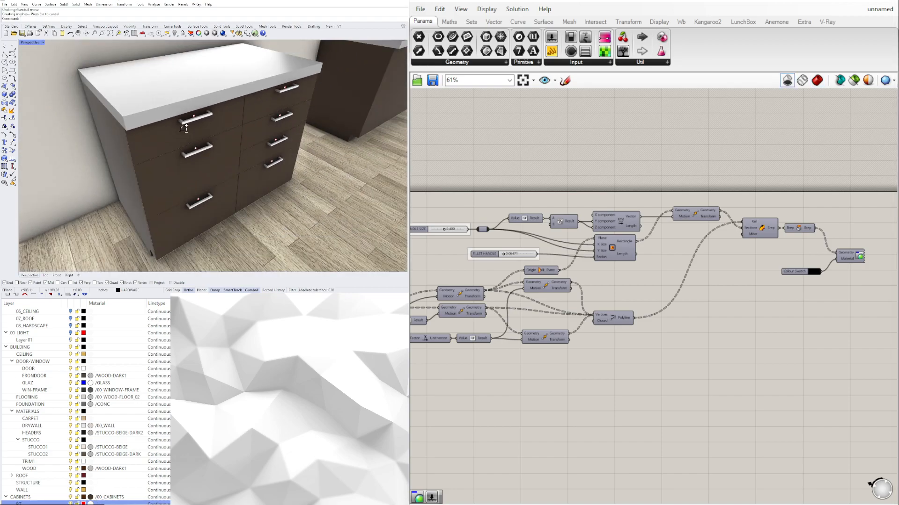
- Add a Number Slider set to 0.312 beside the handle rail's Polyline component
right_click(567, 318)
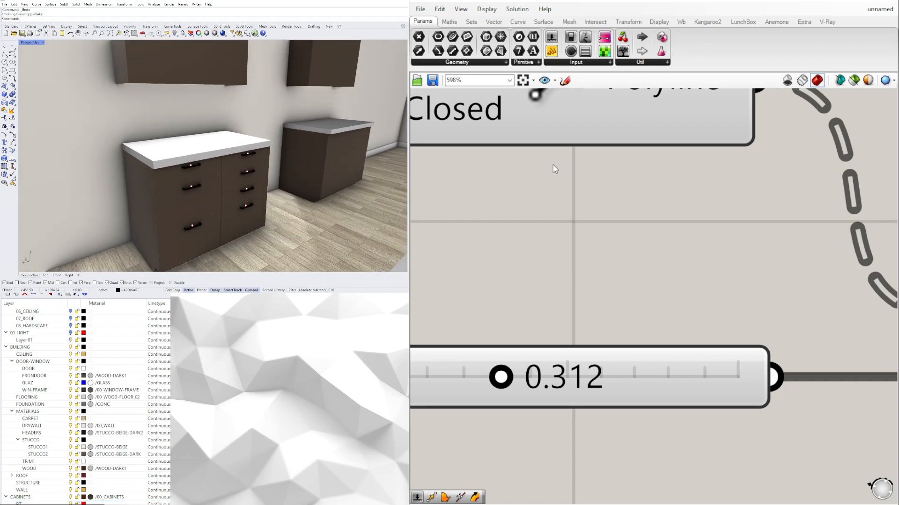
- Rename the 0.312 slider driving the rail polyline's fillet radius to RAIL FILLET
right_click(601, 344)
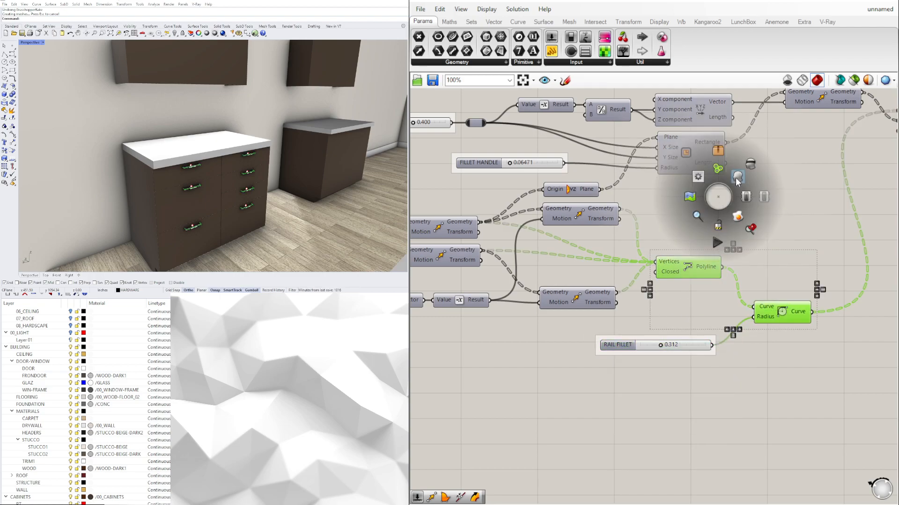
scroll("down", 3)
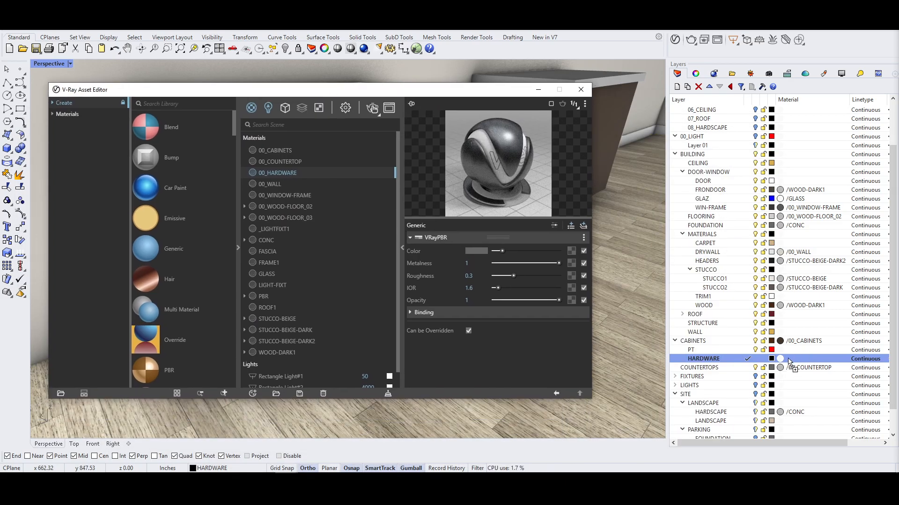
- Assign the 00_HARDWARE V-Ray material to the HARDWARE layer's Material cell
left_click(580, 90)
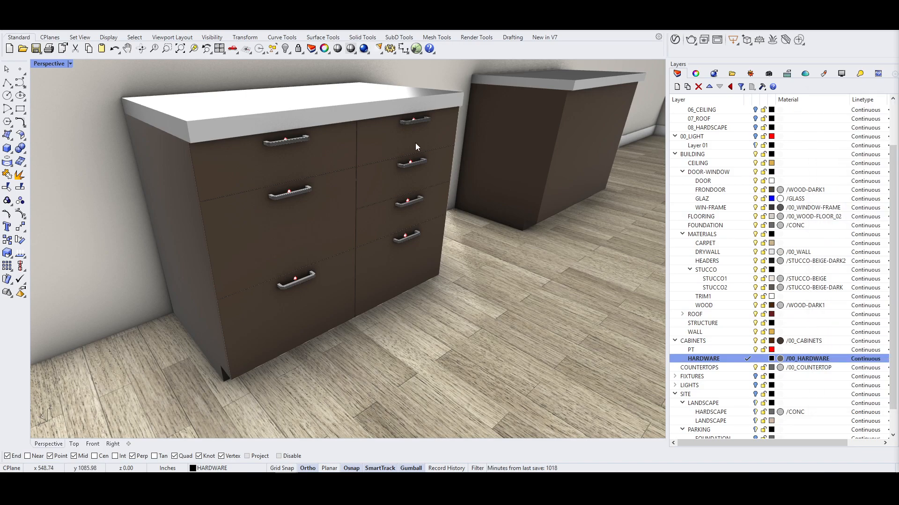